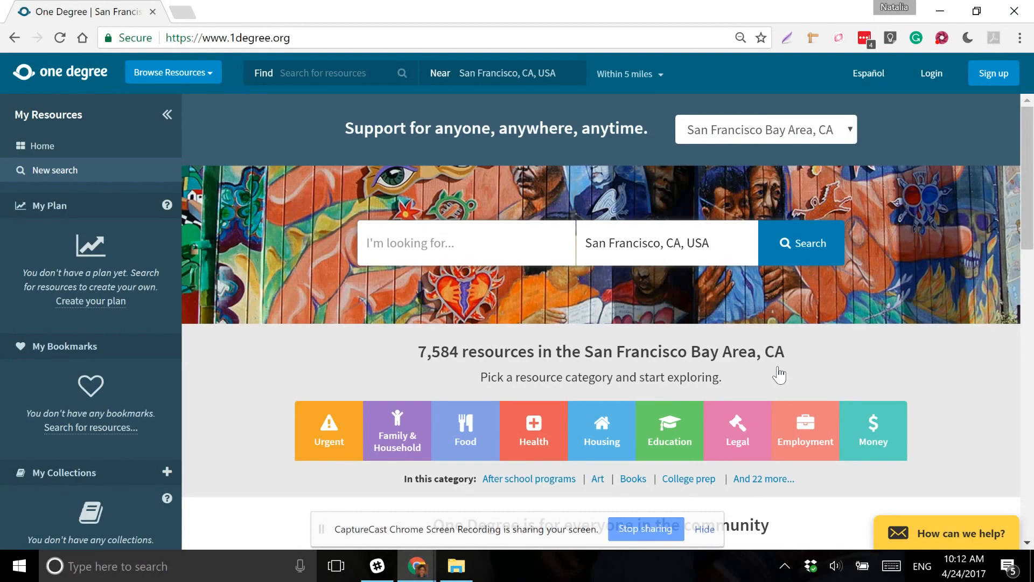
{"action": "mouse_move", "coordinate": [747, 171]}
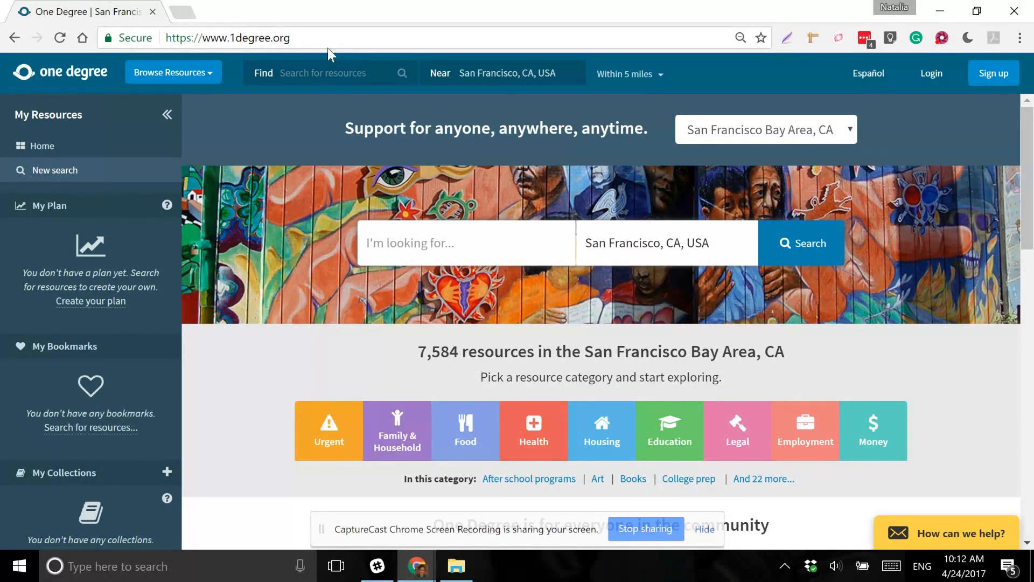
Search One Degree for 'jobs' near San Francisco, listing 230 opportunities, and reach the filter panel
{"action": "left_click", "coordinate": [227, 37]}
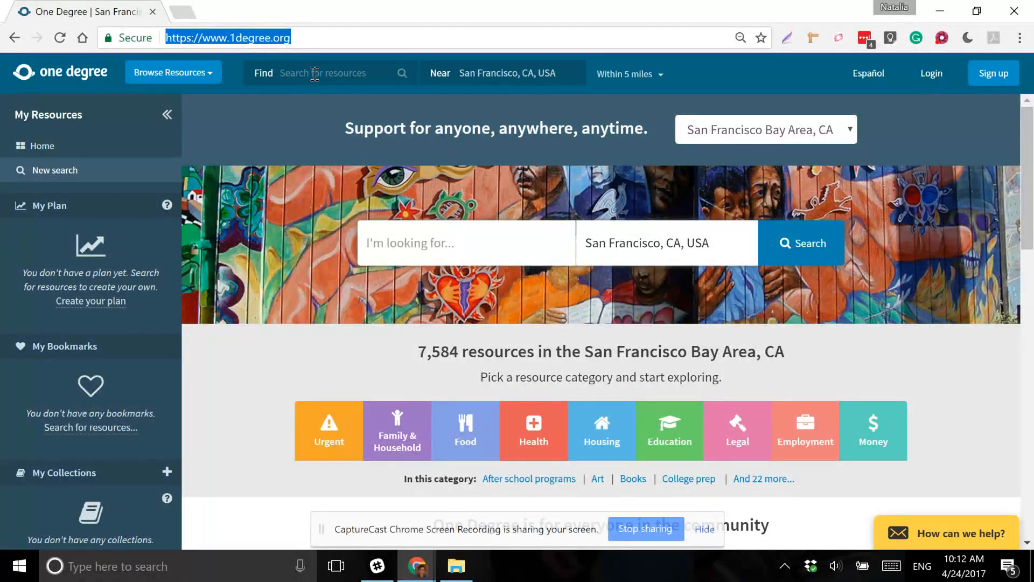
{"action": "type", "text": "jobs"}
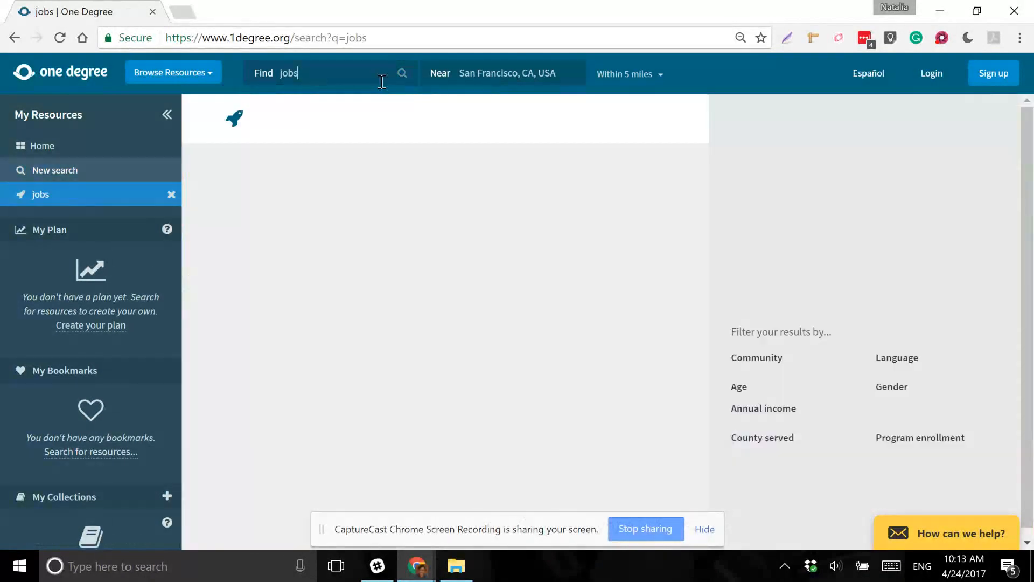
{"action": "left_click", "coordinate": [401, 74]}
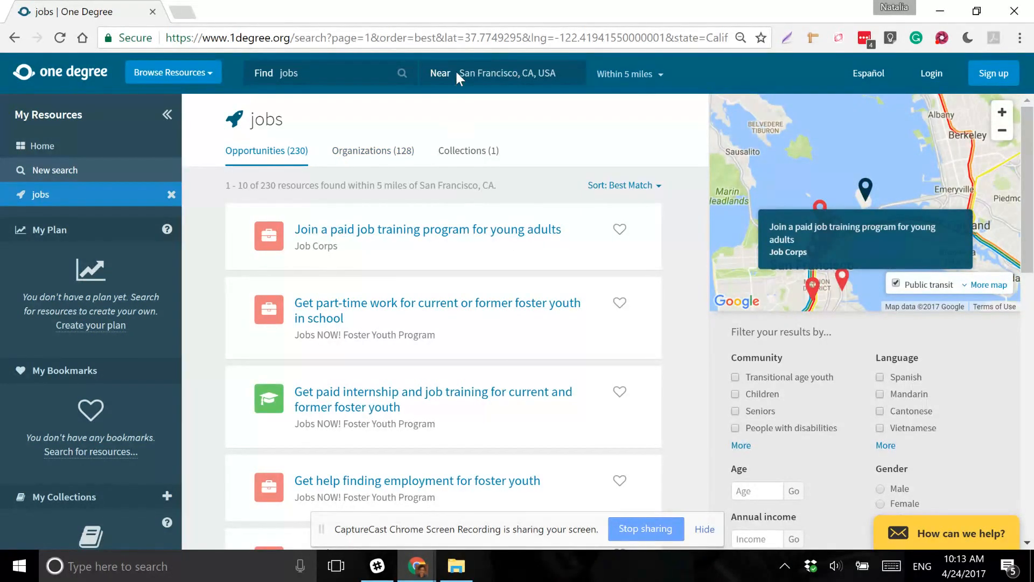
{"action": "mouse_move", "coordinate": [527, 68]}
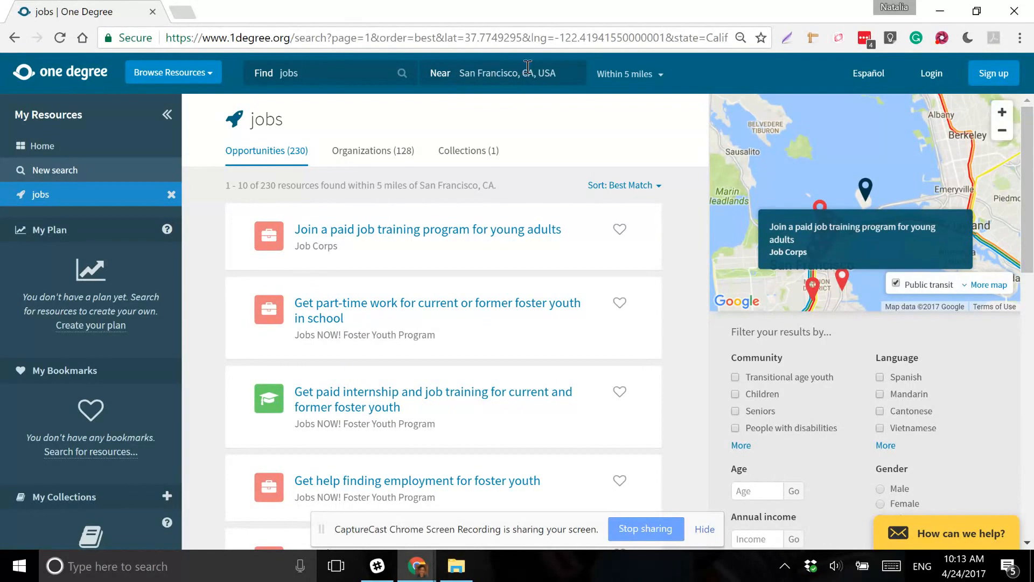
{"action": "mouse_move", "coordinate": [1013, 366]}
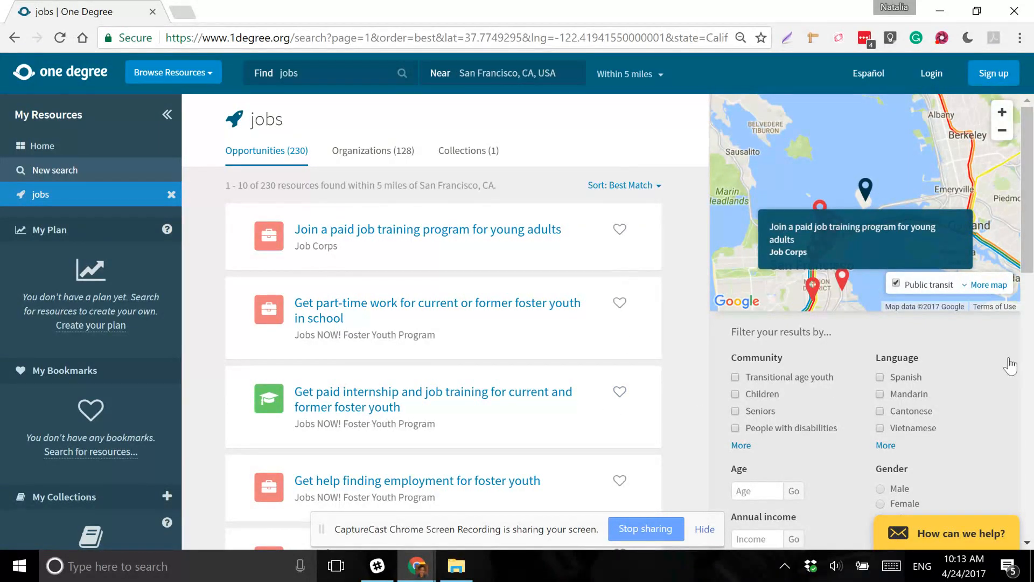
{"action": "mouse_move", "coordinate": [907, 360]}
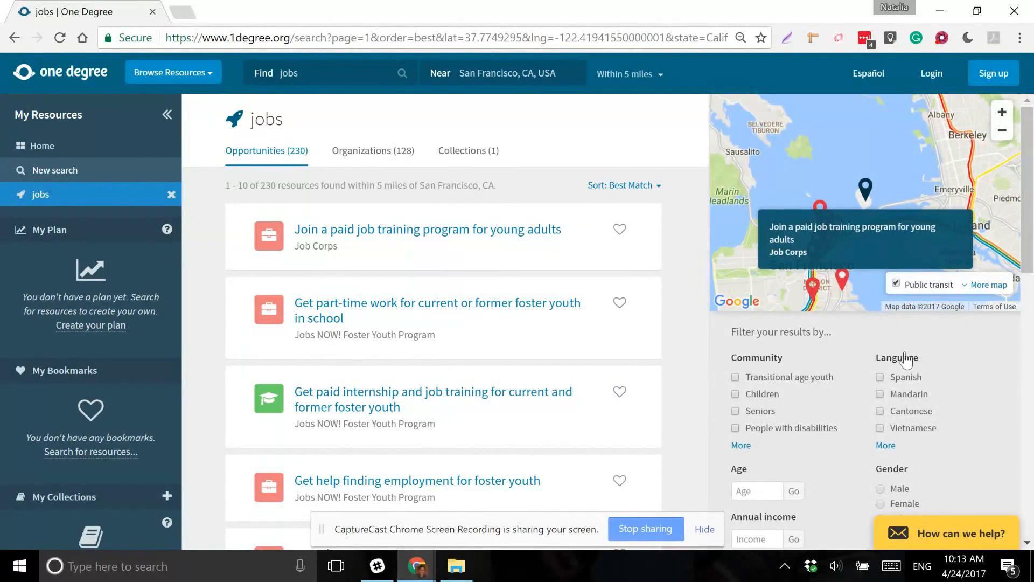
{"action": "scroll", "scroll_direction": "down", "scroll_amount": 3}
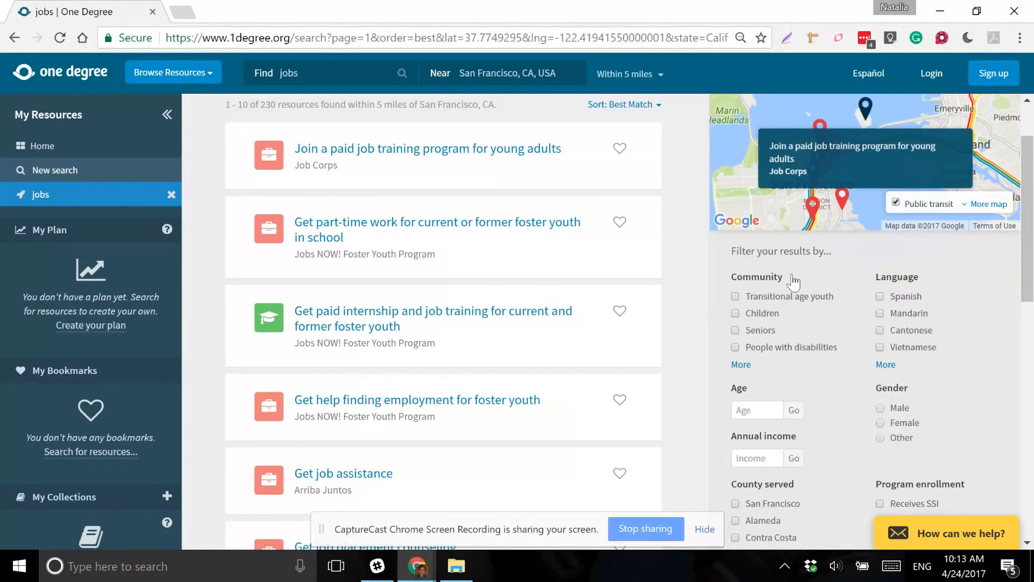
{"action": "scroll", "scroll_direction": "down", "scroll_amount": 3}
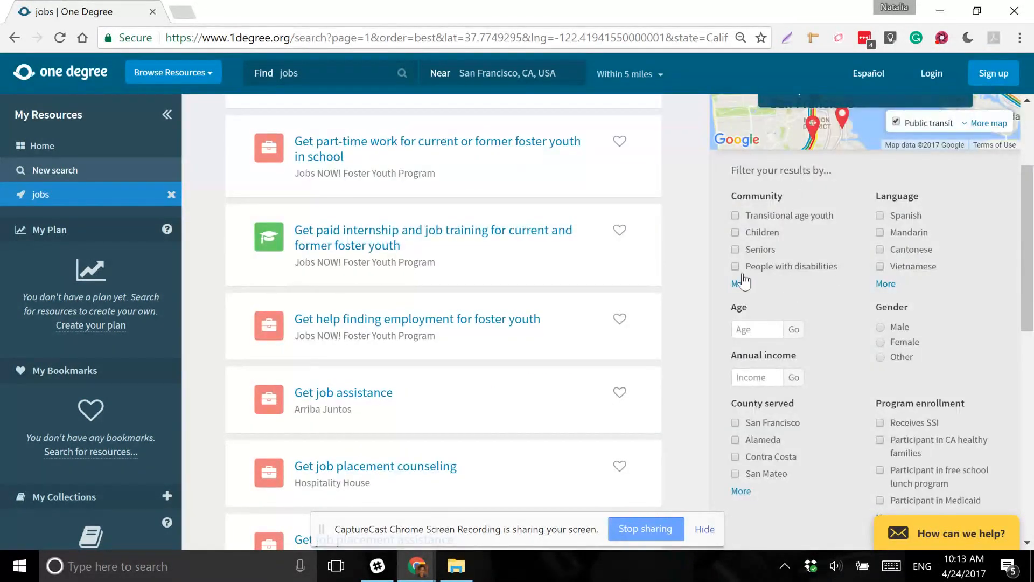
{"action": "mouse_move", "coordinate": [741, 283]}
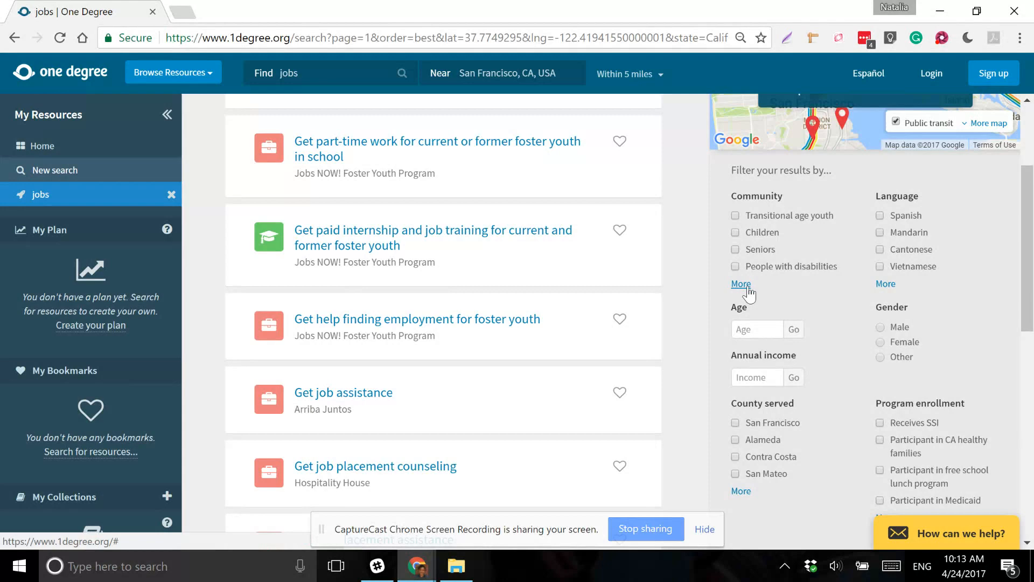
Filter the jobs results to the transitional age youth community, narrowing 230 opportunities to 81
{"action": "left_click", "coordinate": [739, 283]}
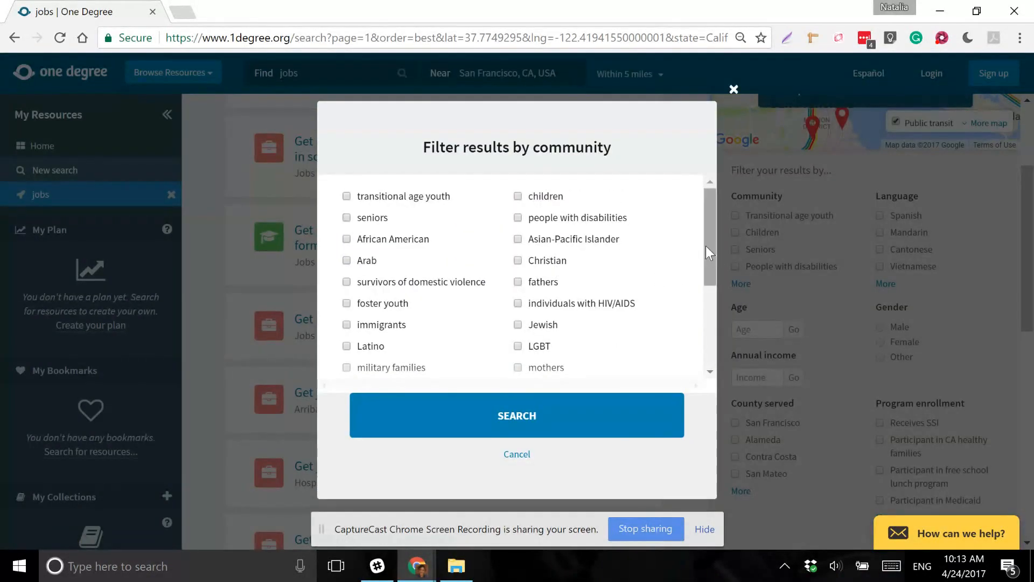
{"action": "left_click", "coordinate": [346, 196]}
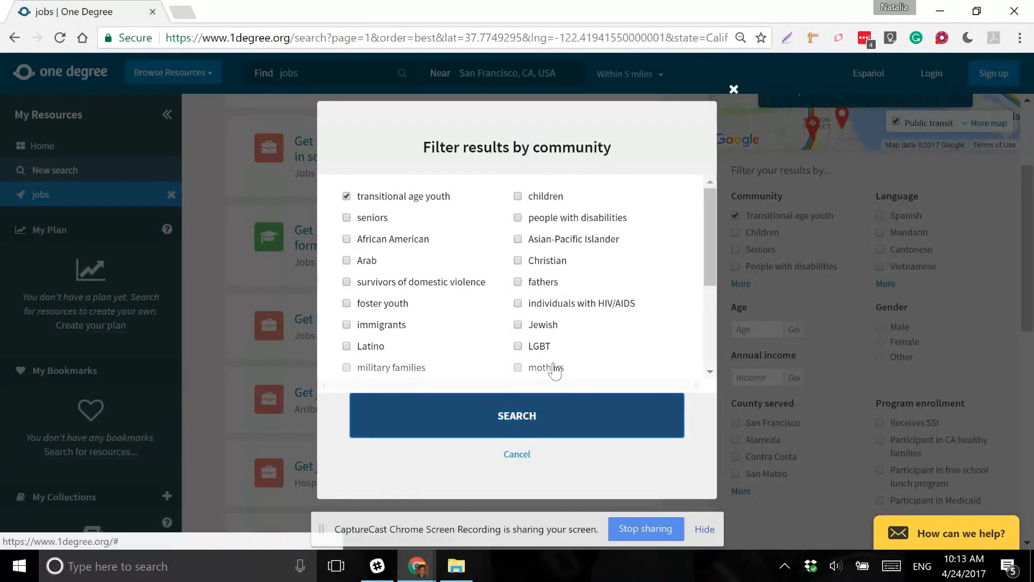
{"action": "left_click", "coordinate": [516, 415]}
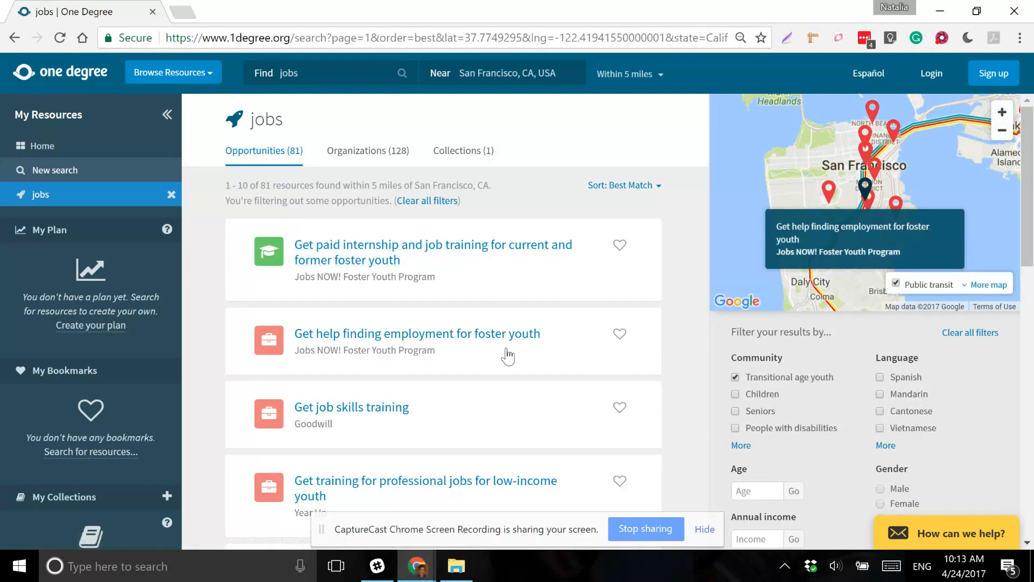
{"action": "mouse_move", "coordinate": [913, 378]}
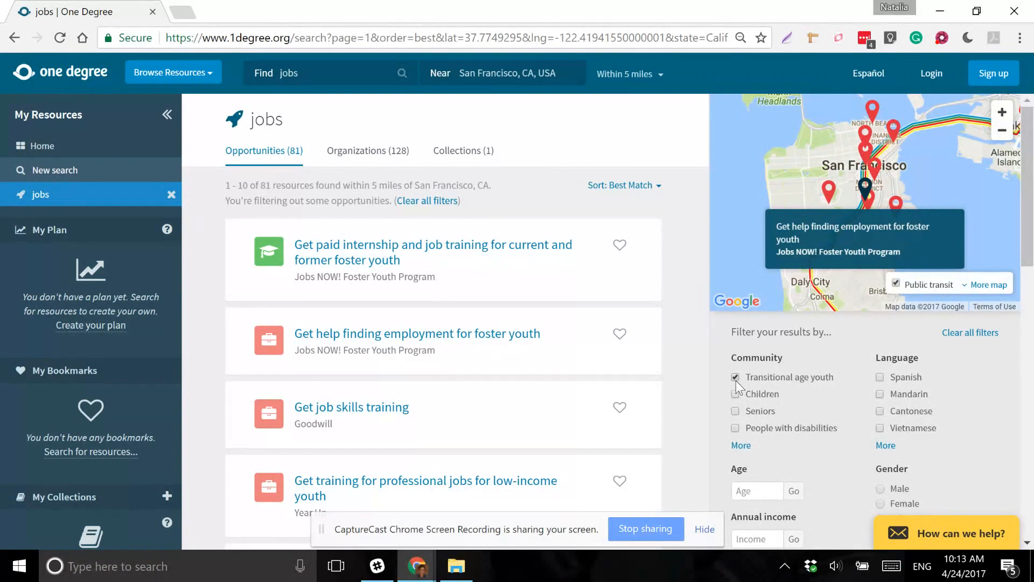
{"action": "left_click", "coordinate": [736, 377]}
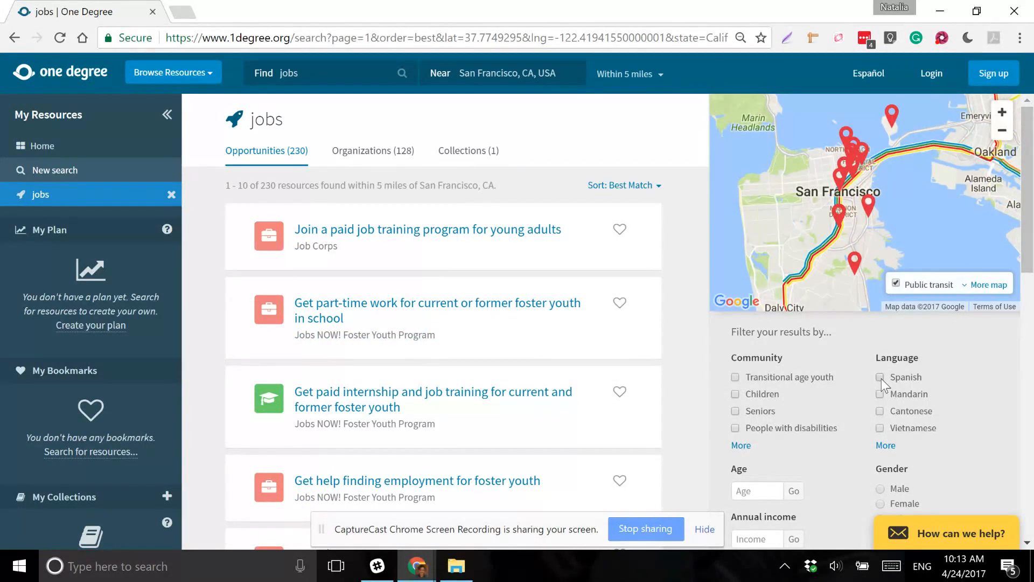
{"action": "left_click", "coordinate": [880, 377]}
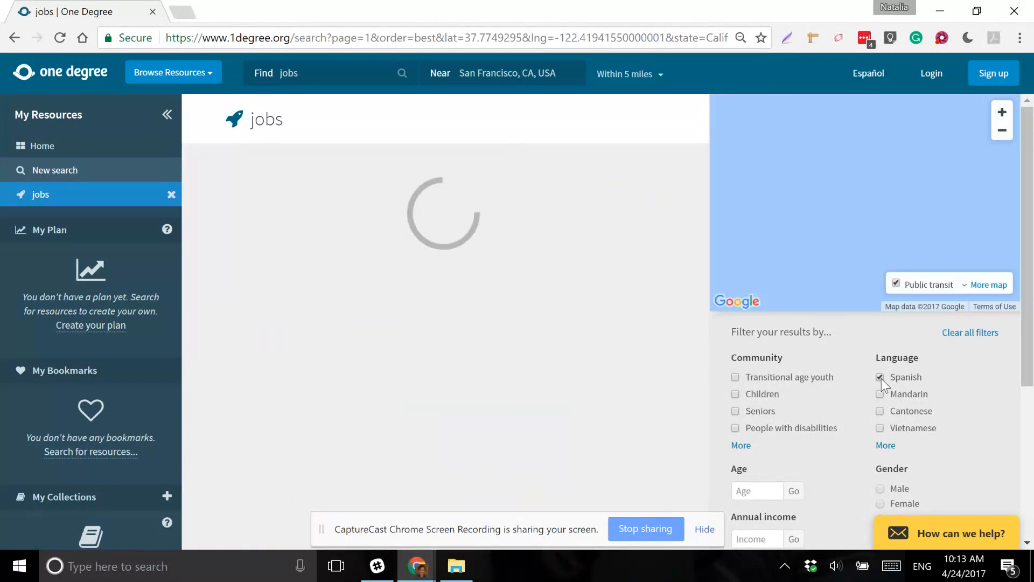
{"action": "left_click", "coordinate": [880, 377]}
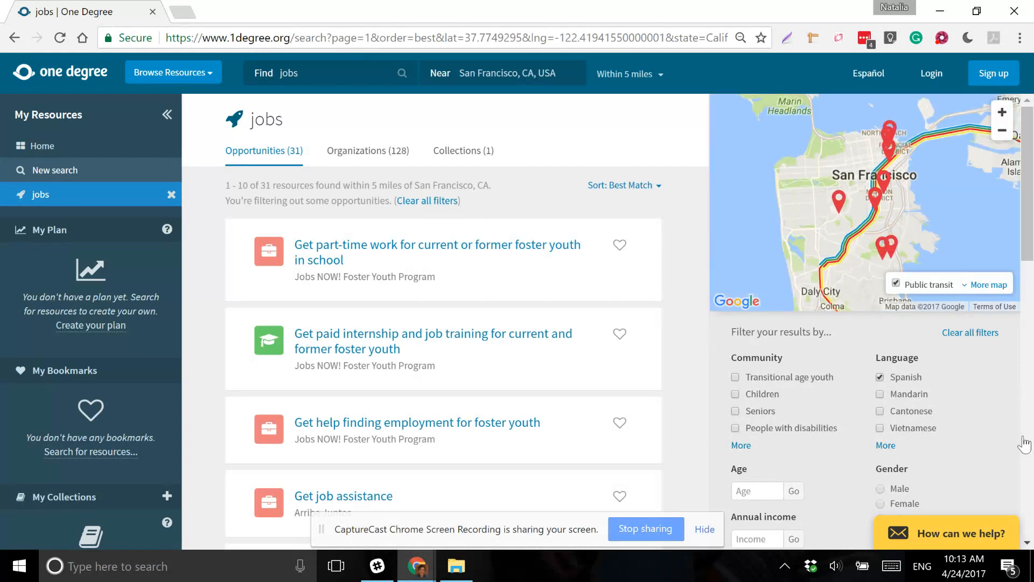
{"action": "scroll", "scroll_direction": "down", "scroll_amount": 3}
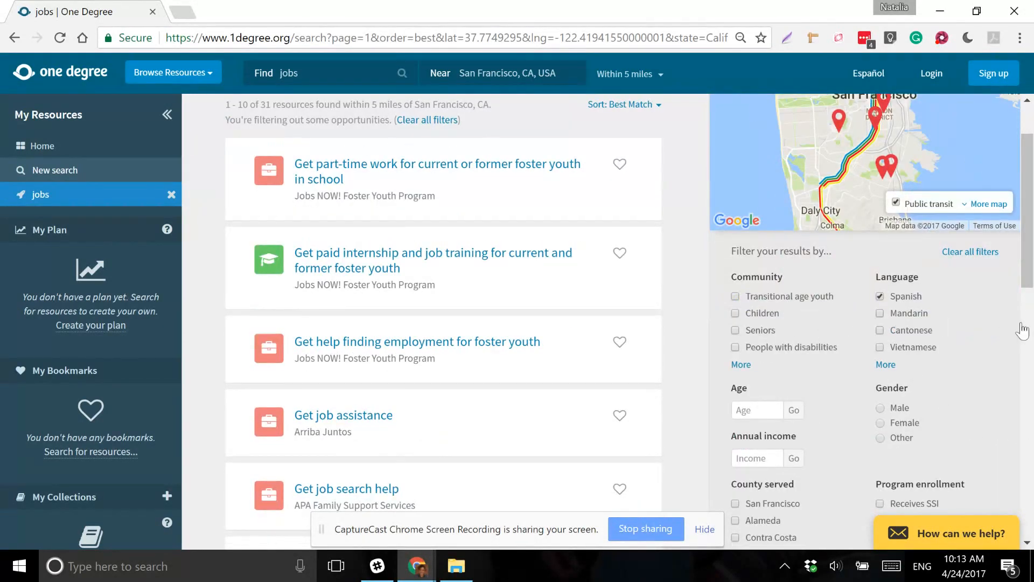
{"action": "scroll", "scroll_direction": "down", "scroll_amount": 3}
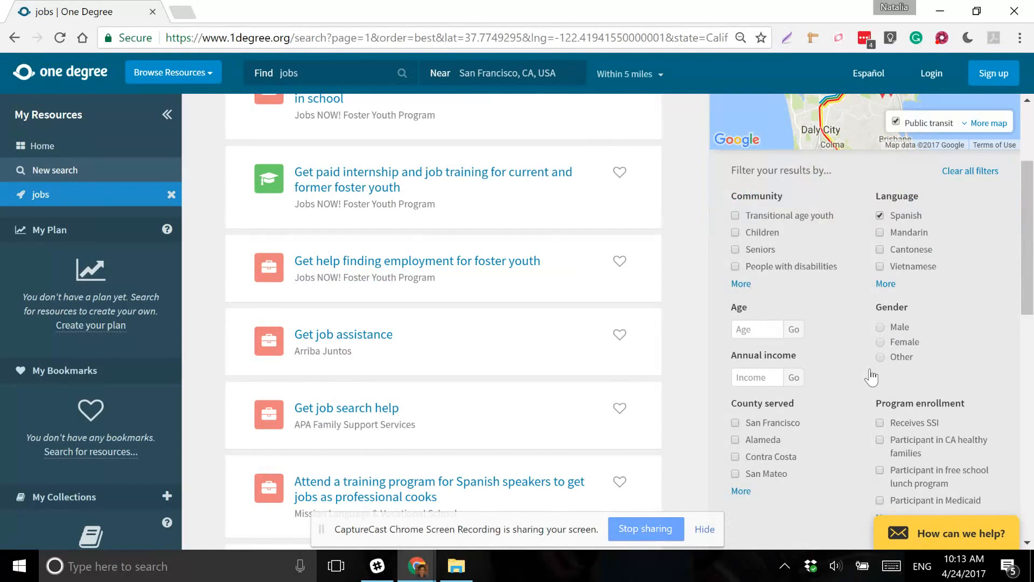
{"action": "scroll", "scroll_direction": "down", "scroll_amount": 3}
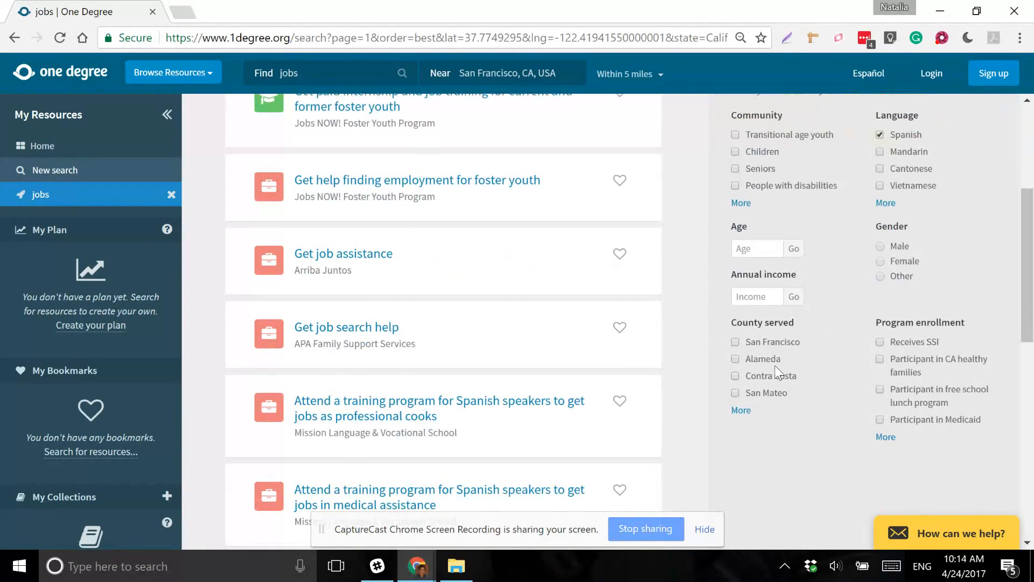
{"action": "mouse_move", "coordinate": [895, 376]}
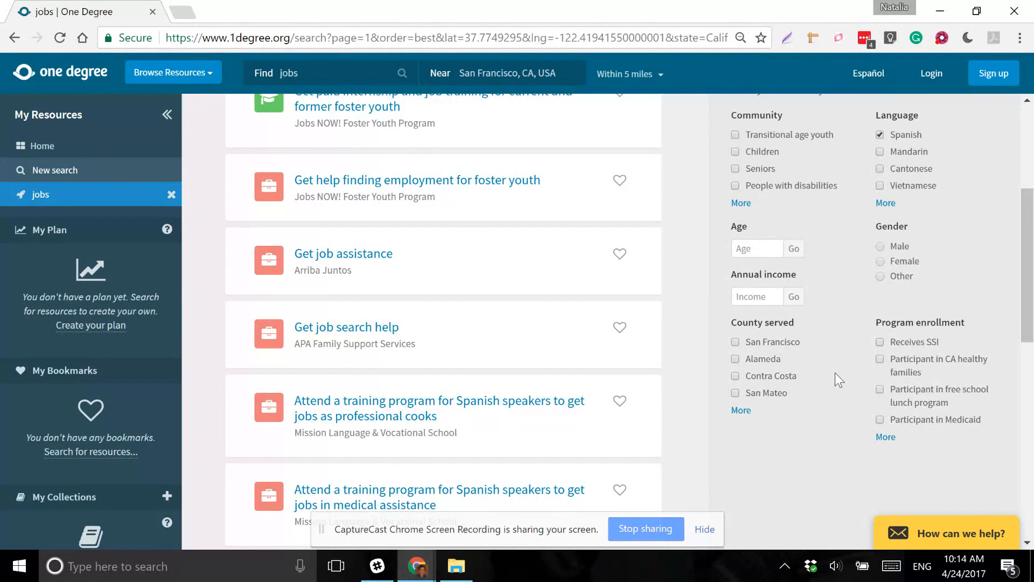
{"action": "mouse_move", "coordinate": [836, 371]}
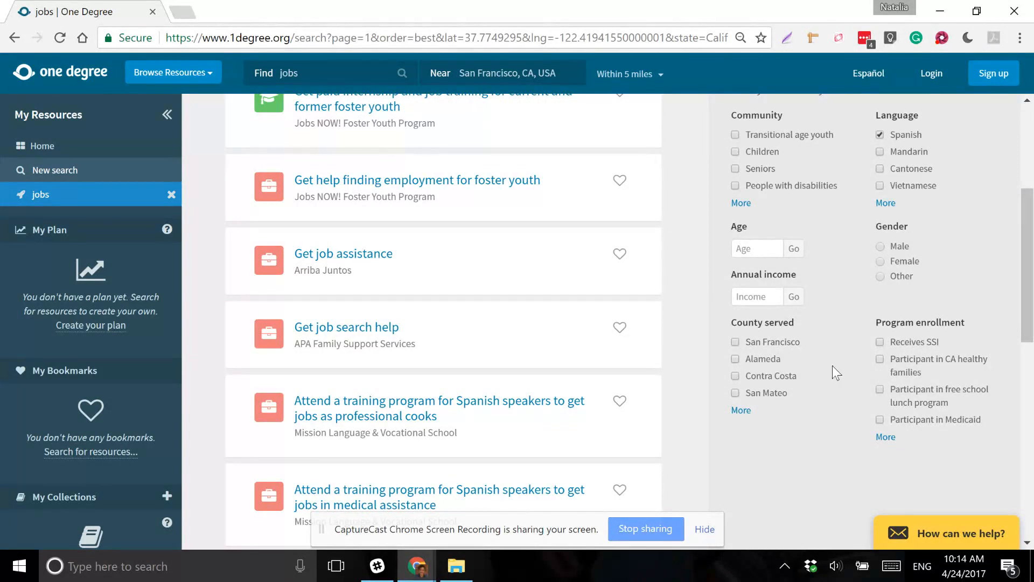
{"action": "mouse_move", "coordinate": [959, 363]}
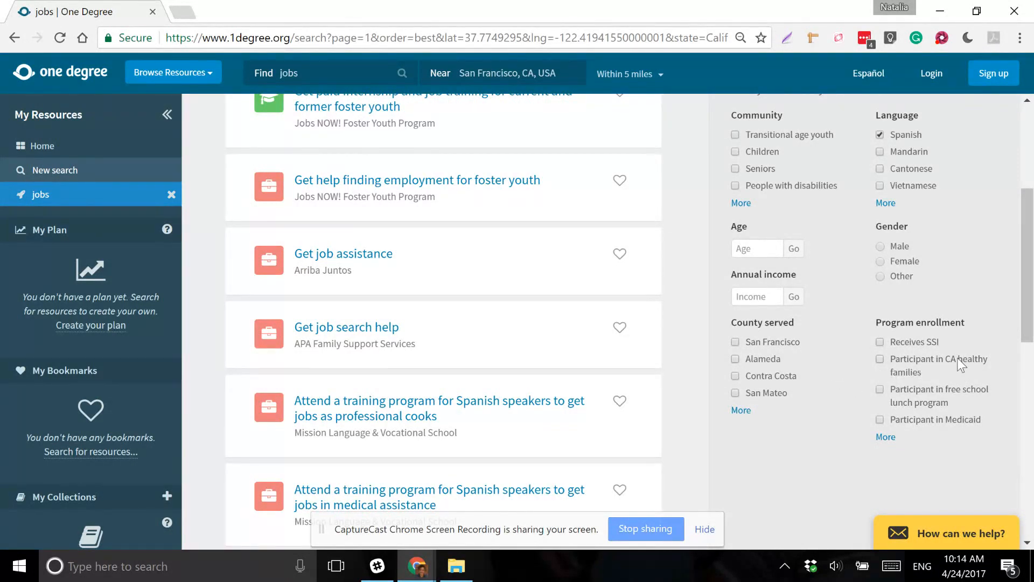
Clear all filters, reapply only the Spanish language filter, then return to the One Degree home page
{"action": "scroll", "scroll_direction": "up", "scroll_amount": 3}
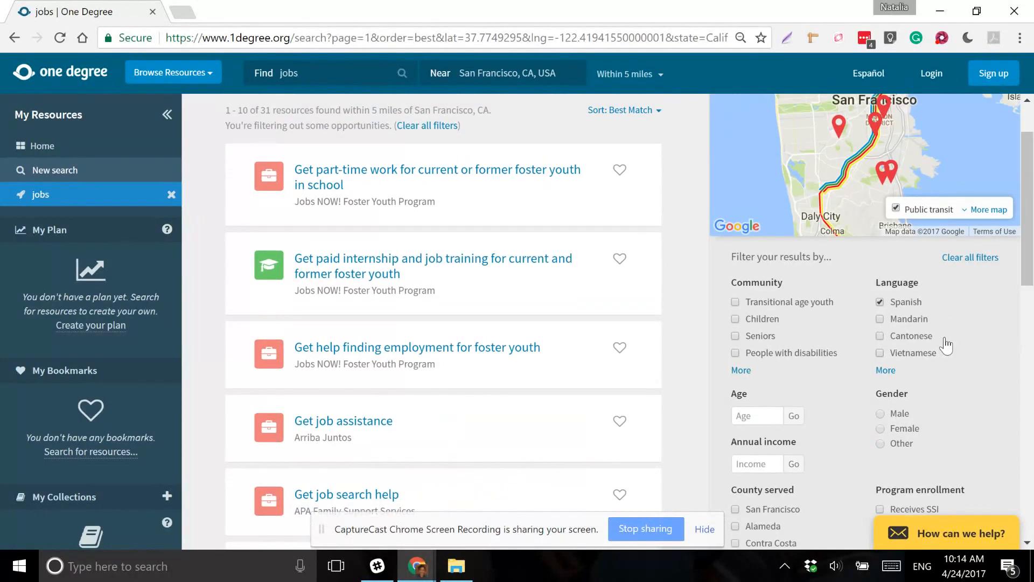
{"action": "scroll", "scroll_direction": "up", "scroll_amount": 3}
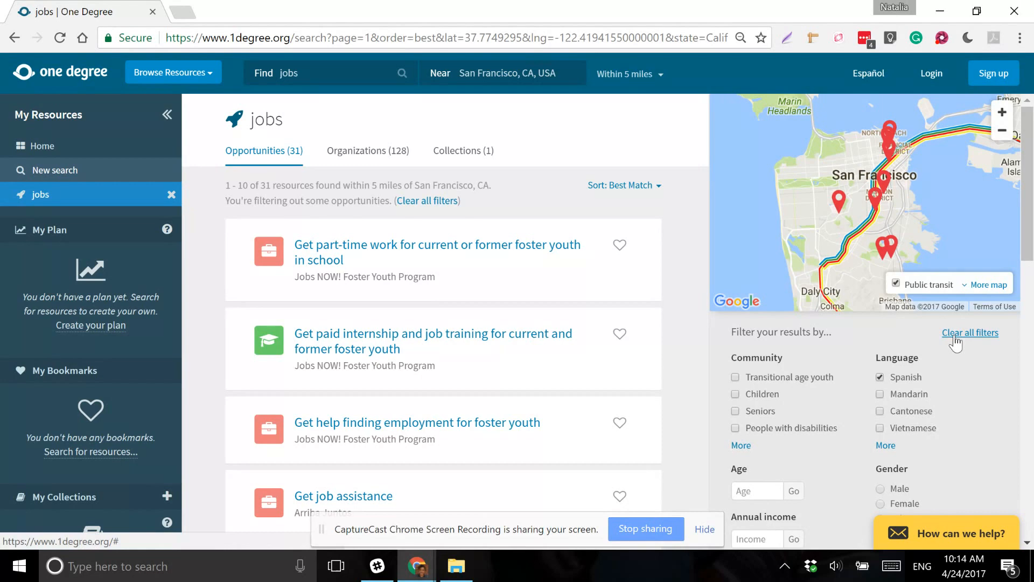
{"action": "mouse_move", "coordinate": [719, 332]}
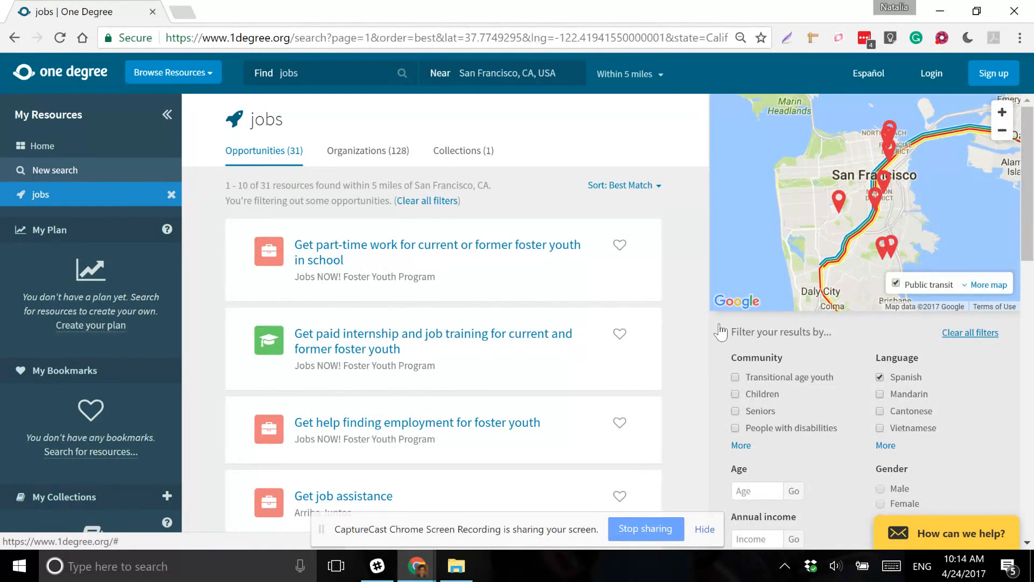
{"action": "left_click", "coordinate": [880, 377]}
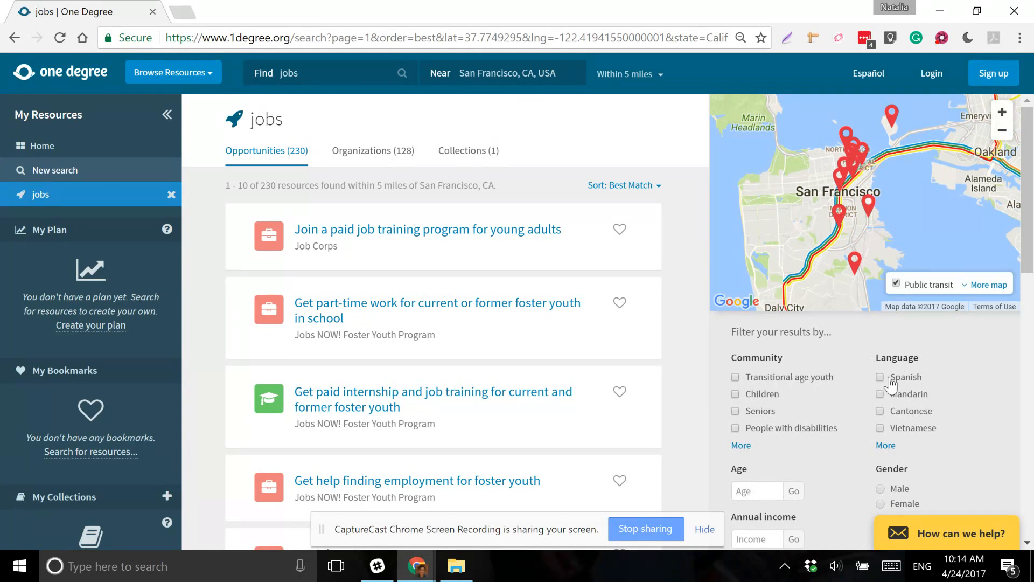
{"action": "mouse_move", "coordinate": [883, 385]}
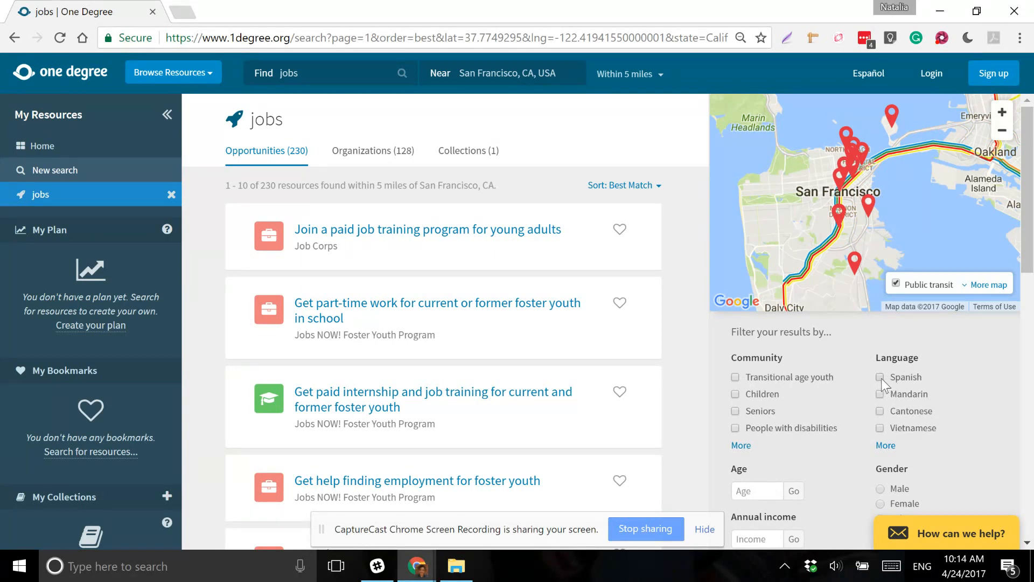
{"action": "left_click", "coordinate": [880, 377]}
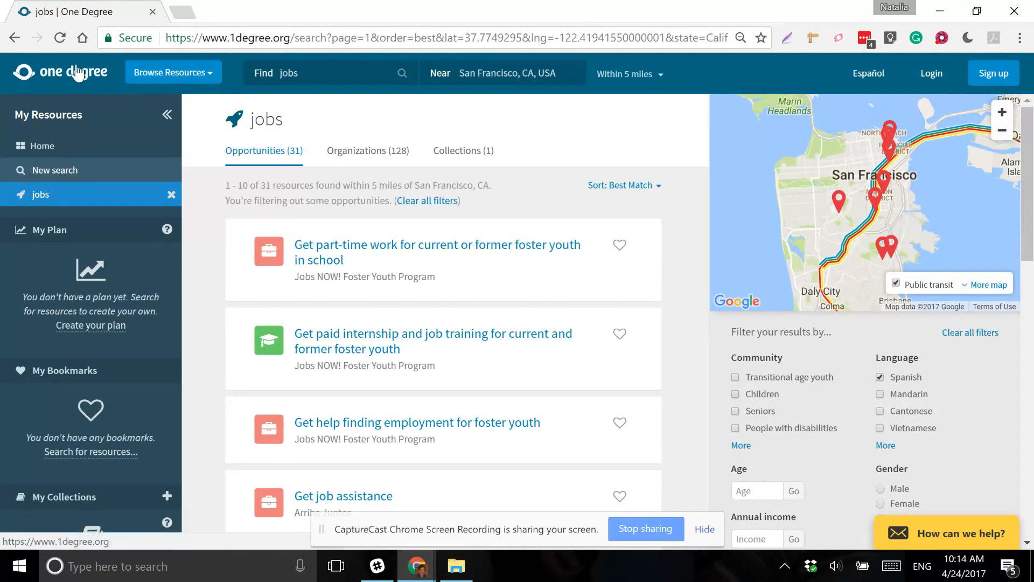
{"action": "left_click", "coordinate": [61, 72]}
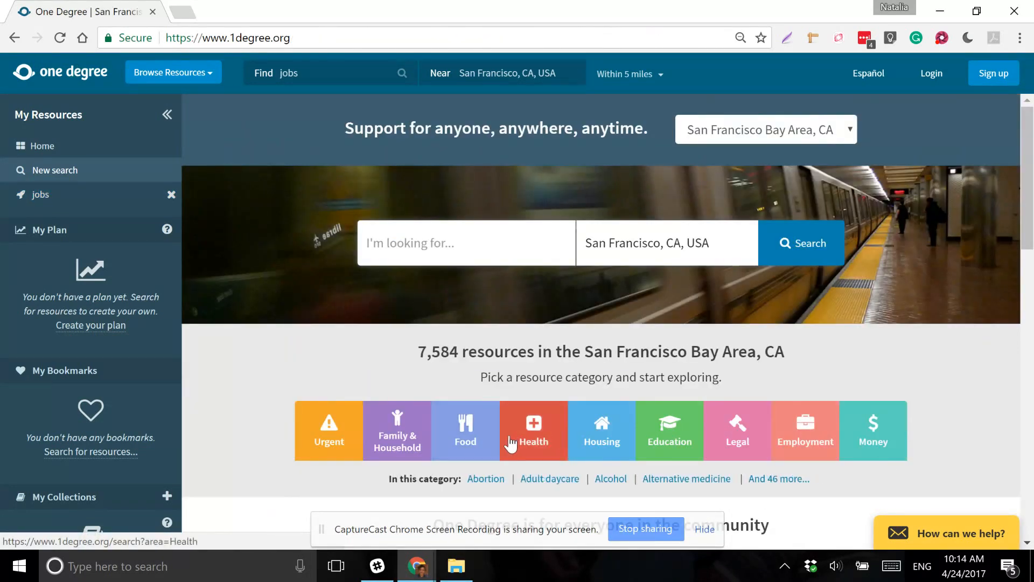
Browse Health, then Pregnancy, and start a Birth preparation search with Spanish still applied
{"action": "left_click", "coordinate": [533, 430]}
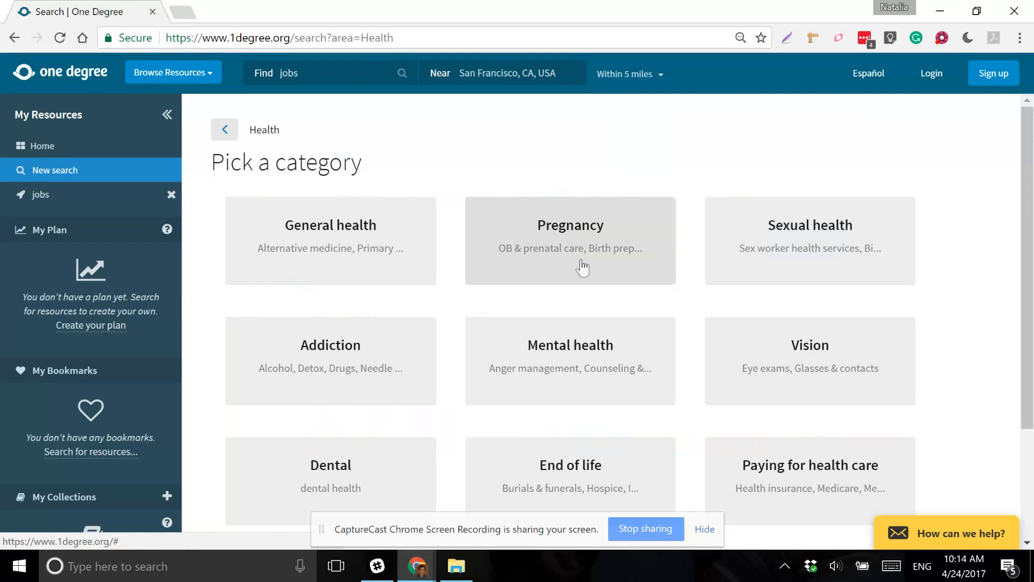
{"action": "left_click", "coordinate": [569, 239]}
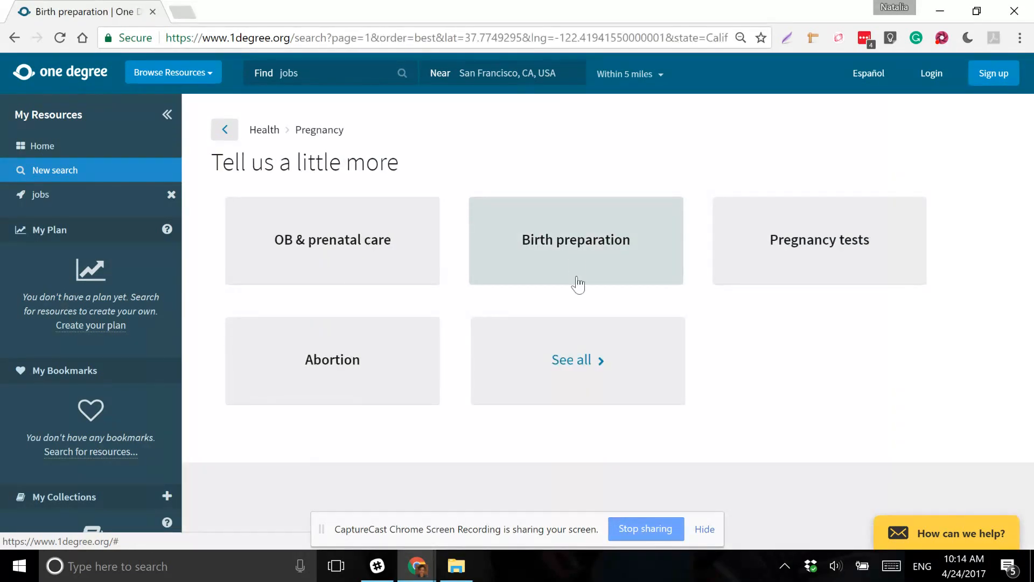
{"action": "left_click", "coordinate": [575, 239]}
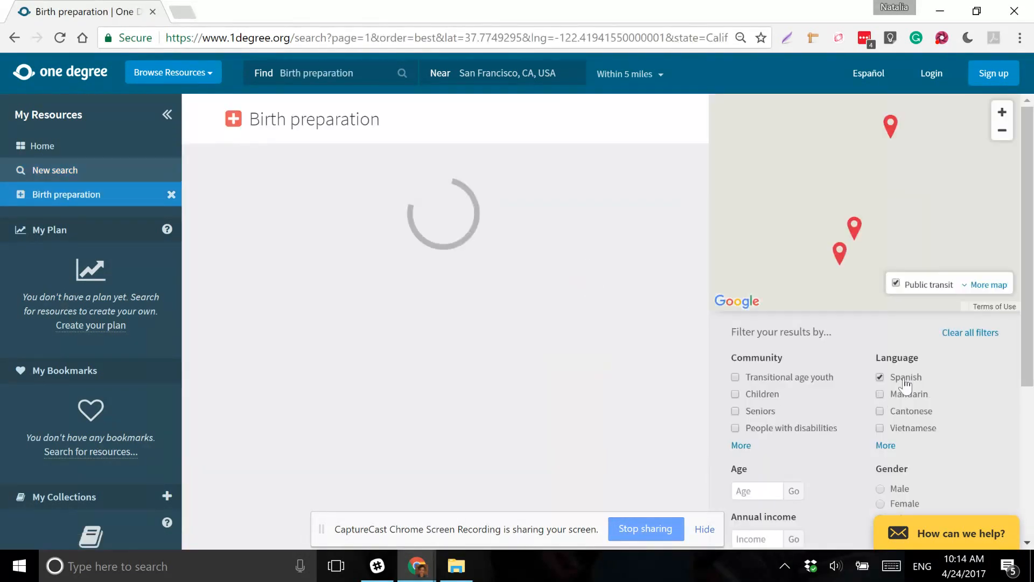